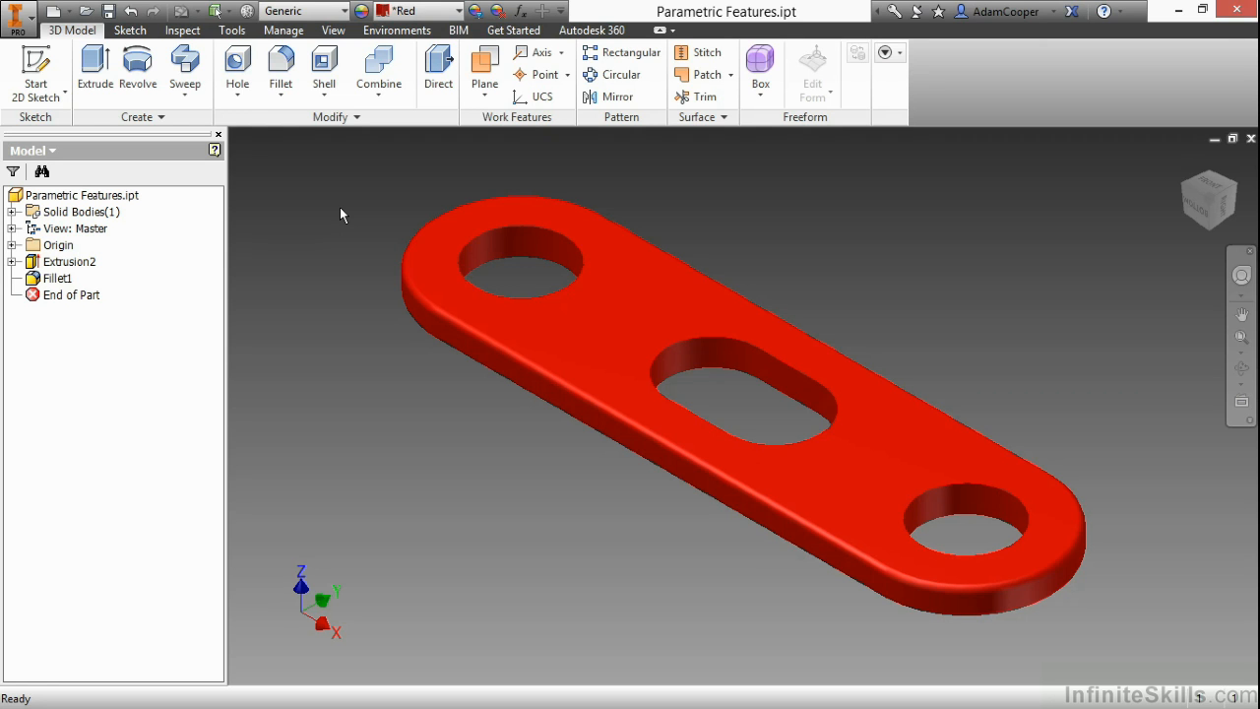
pyautogui.moveTo(338, 235)
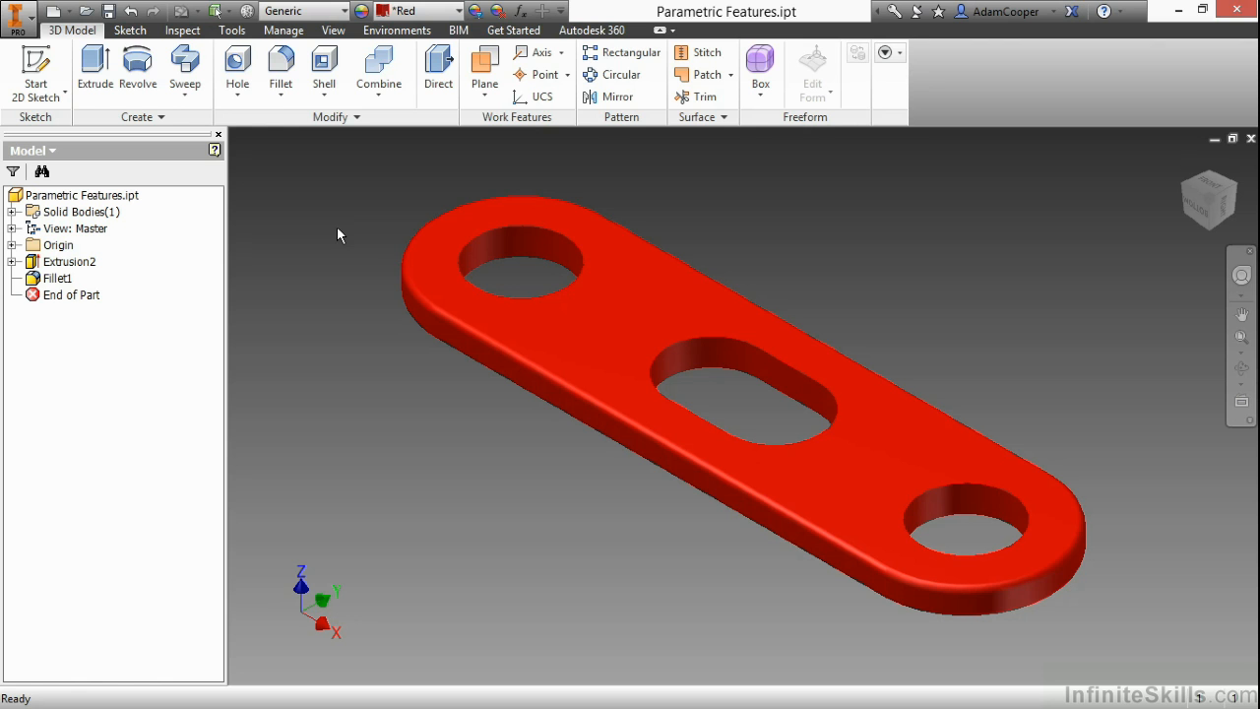
pyautogui.moveTo(154, 270)
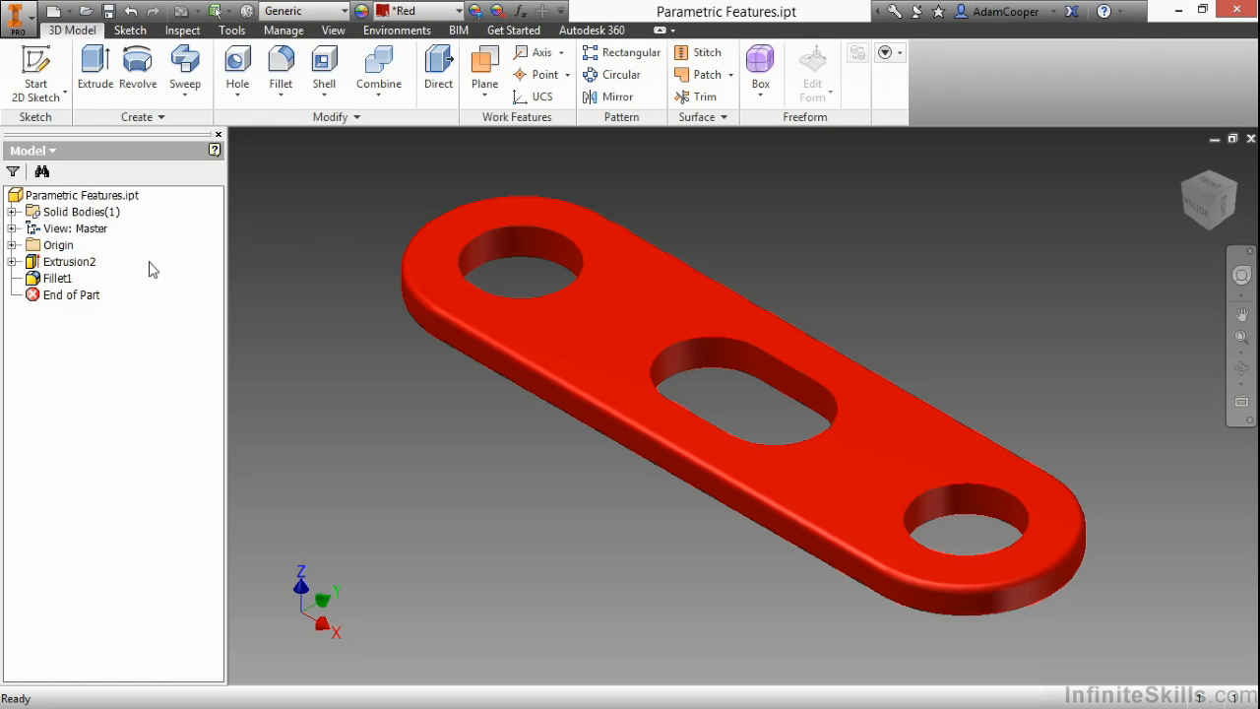
# Step: Expand Extrusion2 in the browser and select Sketch1 to show its 2.500 and .475 dimensions
pyautogui.click(69, 262)
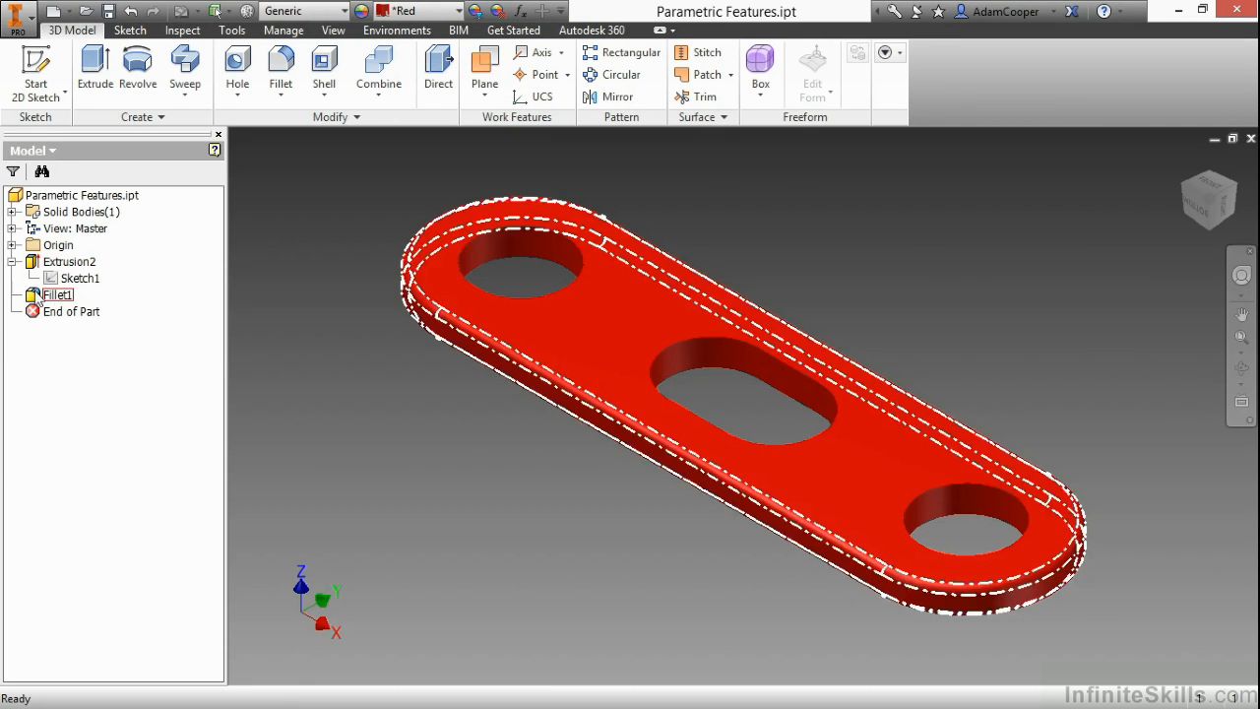
pyautogui.click(80, 277)
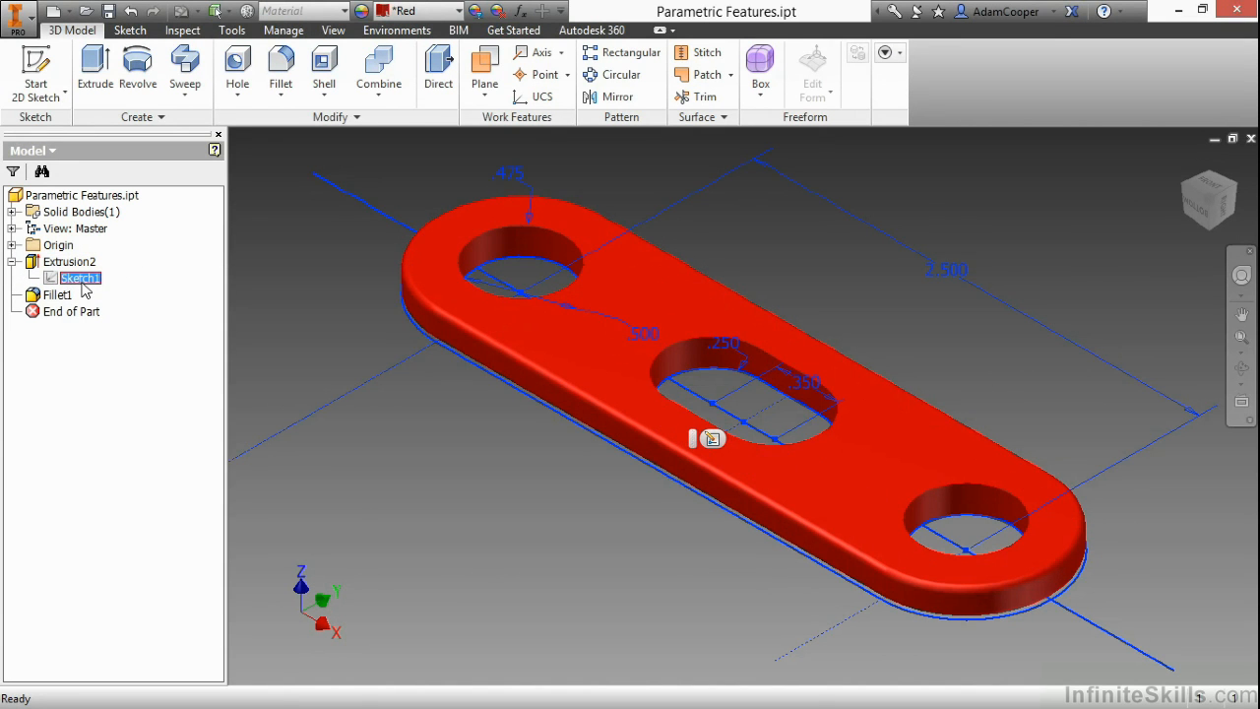
pyautogui.click(58, 296)
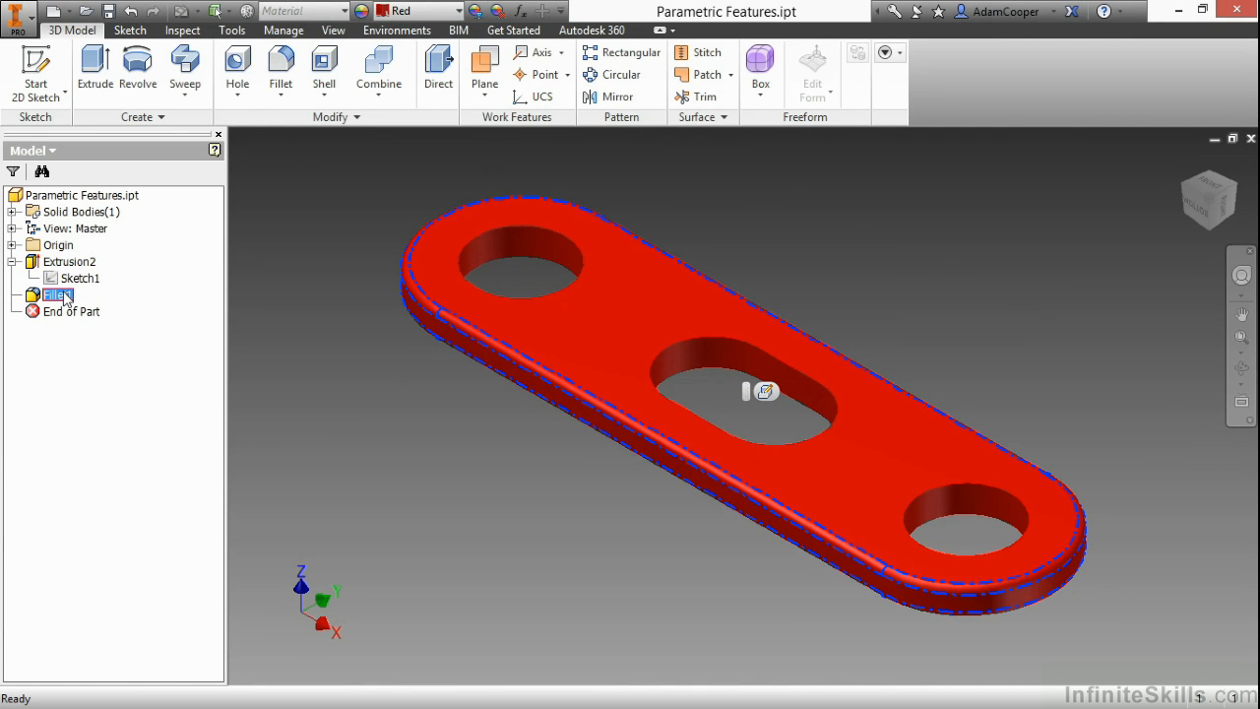
pyautogui.click(79, 278)
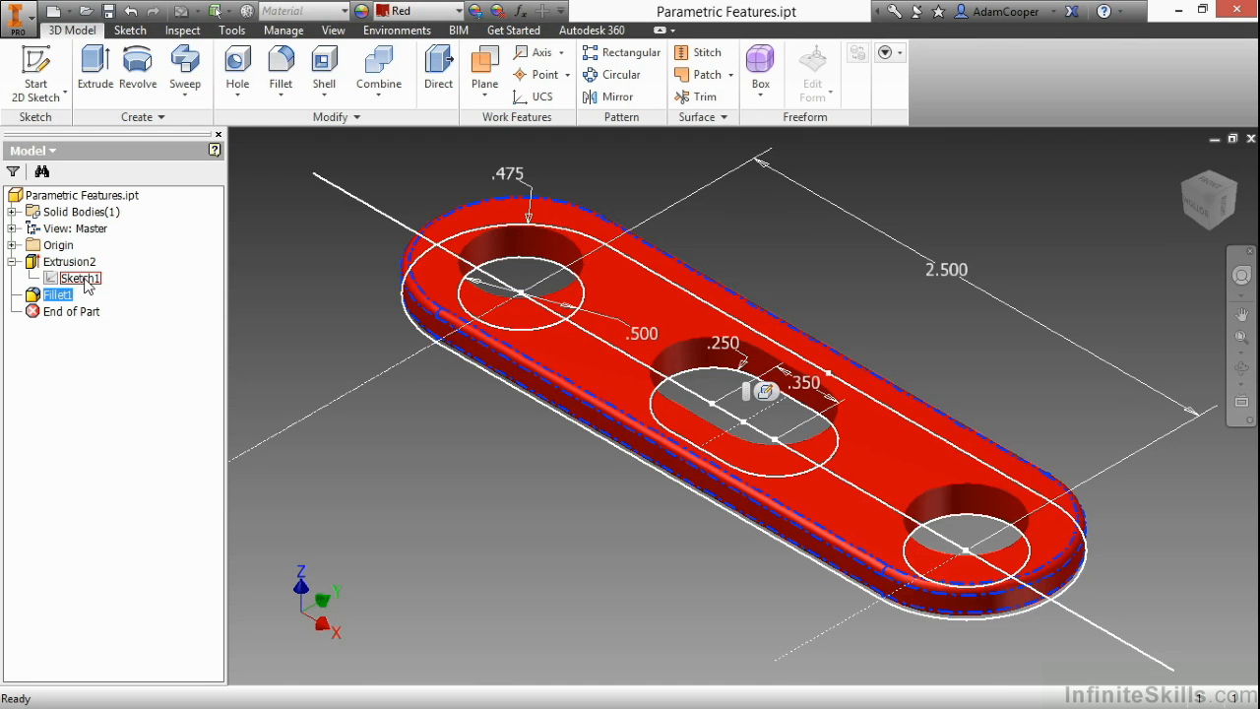
# Step: Edit Sketch1, changing the 2.500 hole spacing to 4.5 and the .350 slot length to .625
pyautogui.doubleClick(83, 277)
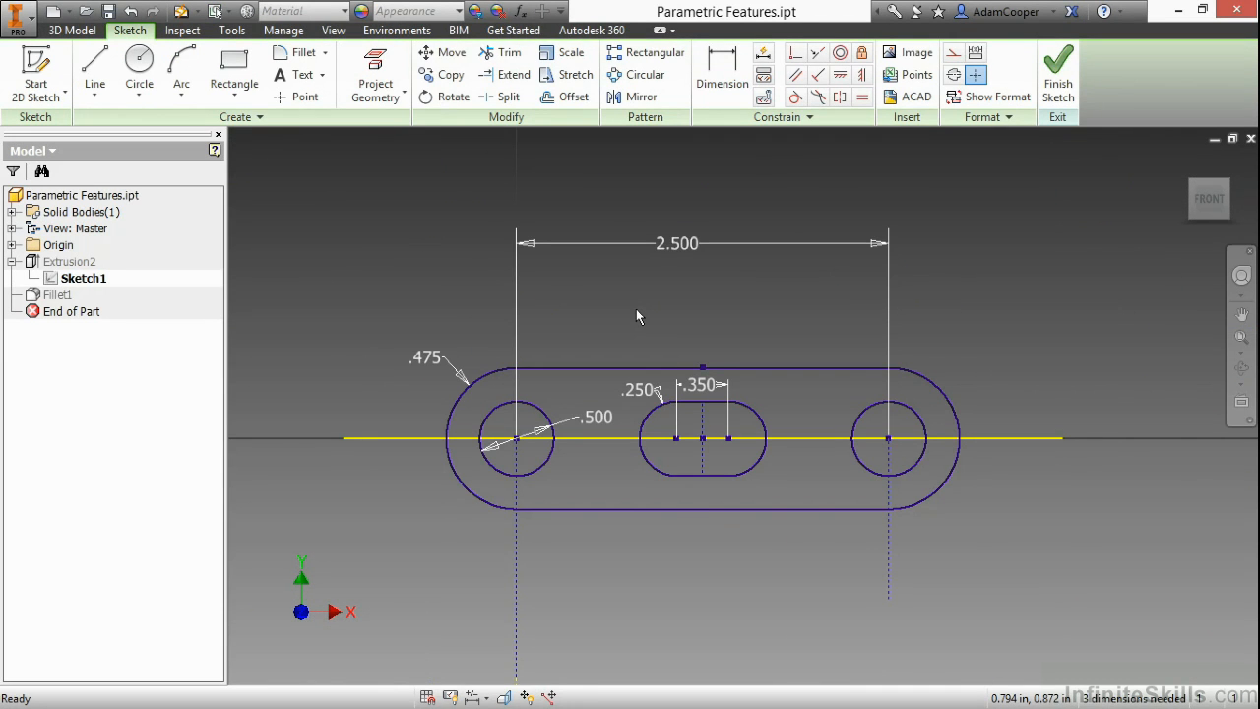
pyautogui.moveTo(679, 257)
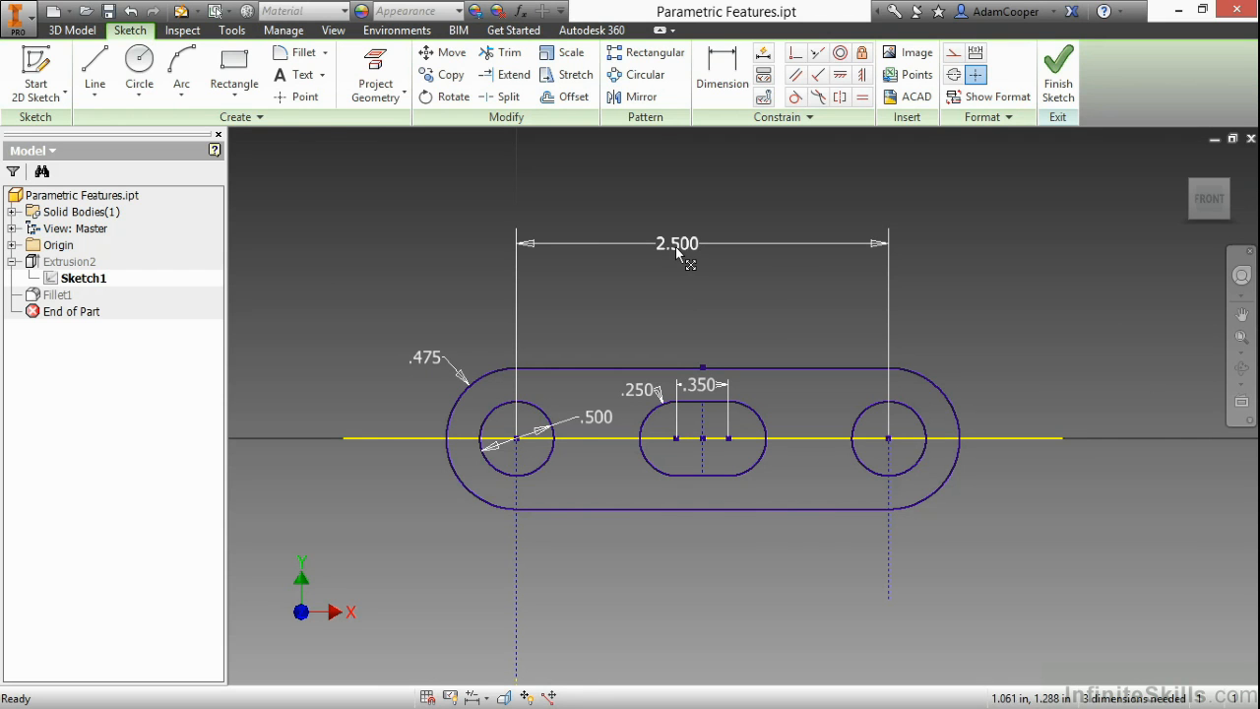
pyautogui.doubleClick(677, 245)
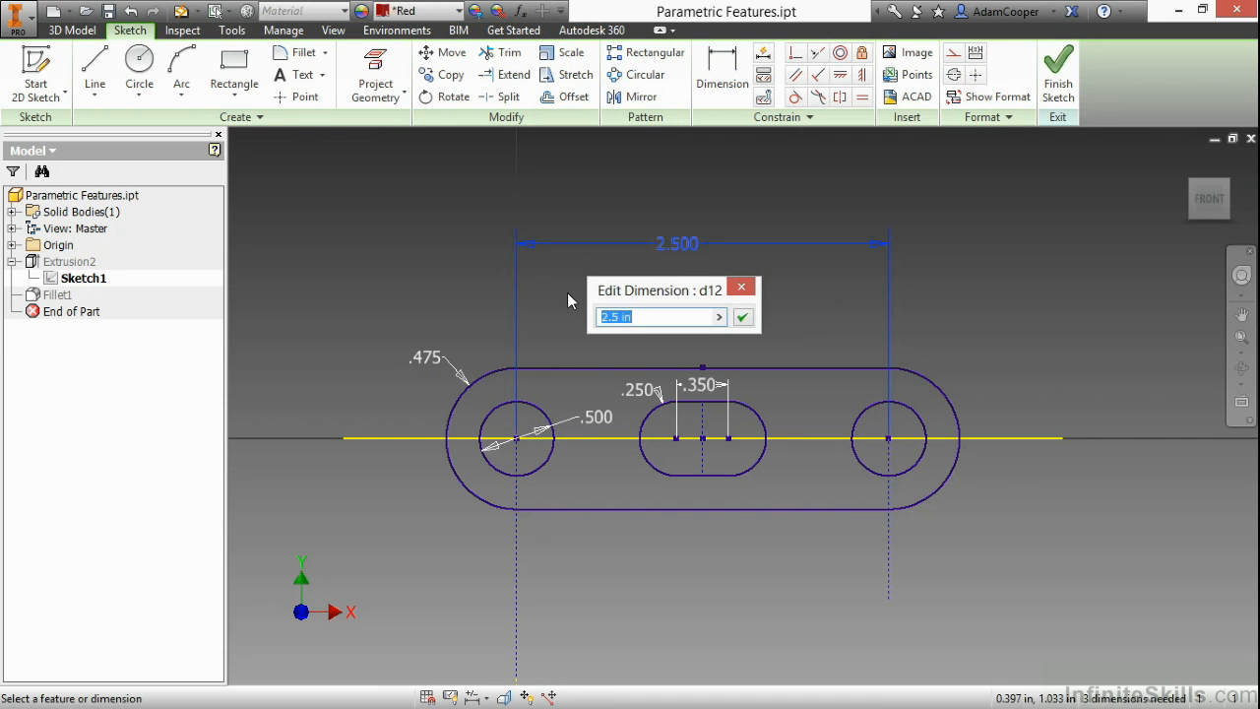
pyautogui.write('4.5')
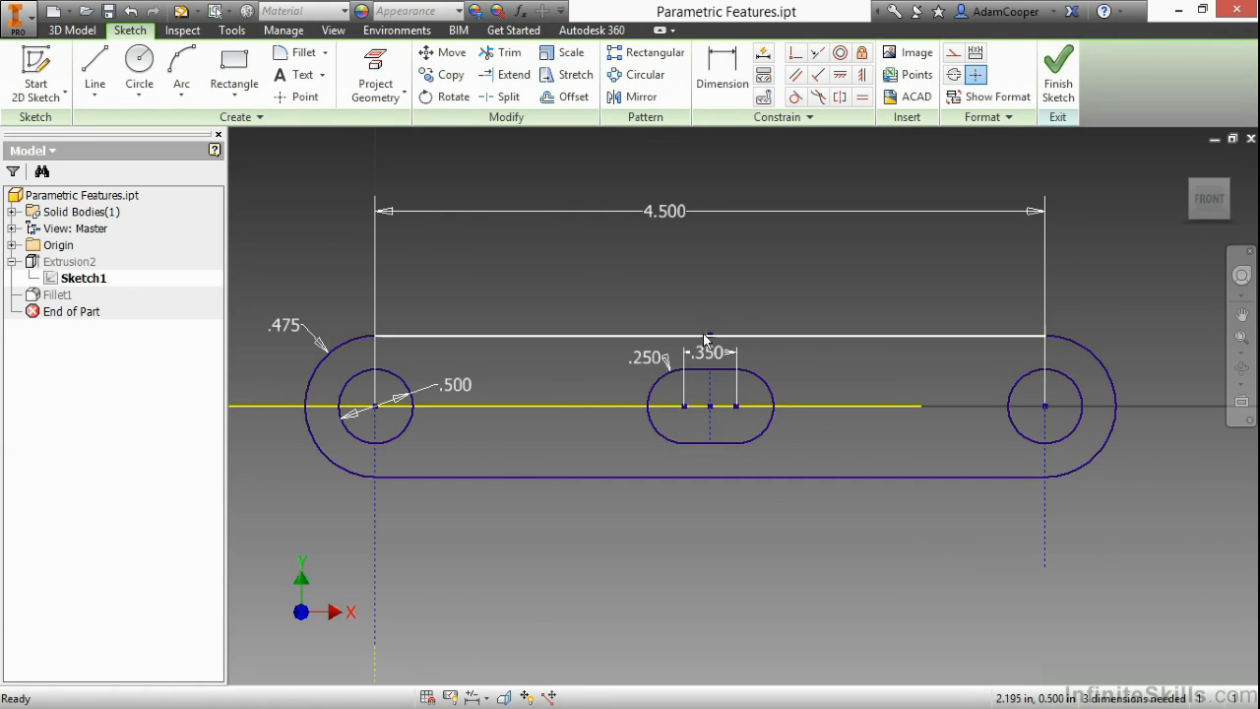
pyautogui.doubleClick(707, 352)
pyautogui.write('0.85')
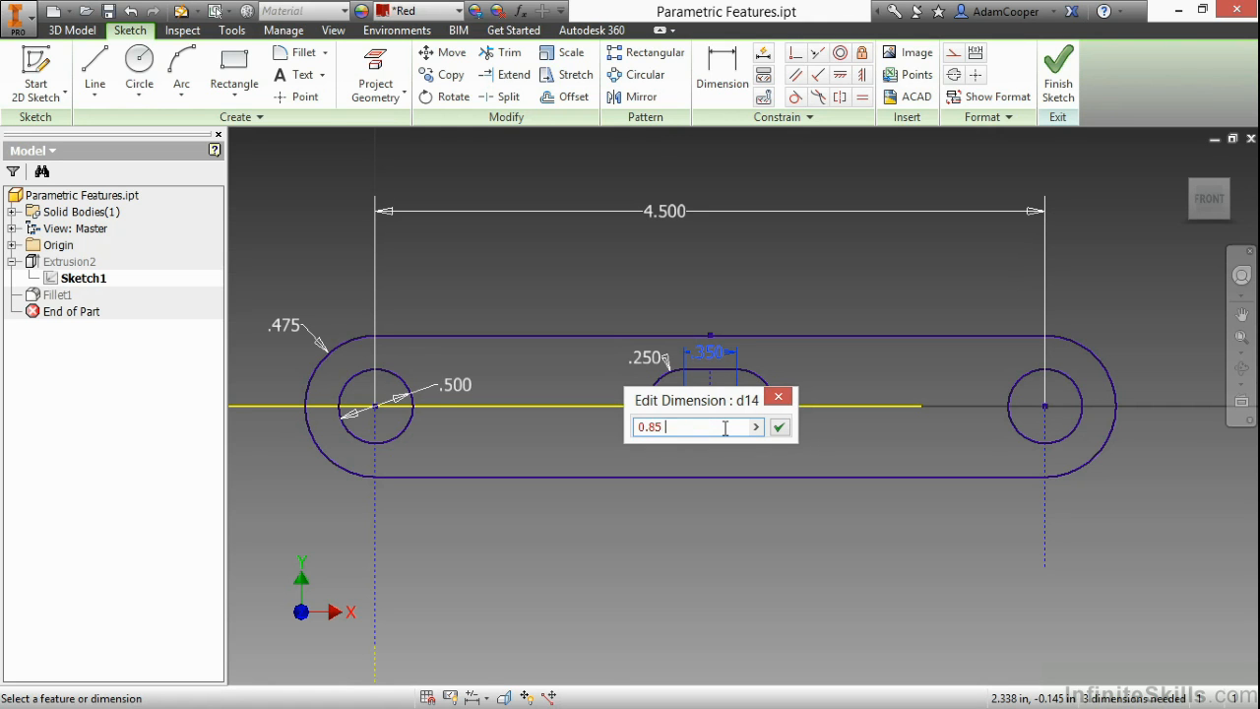
pyautogui.write('.625')
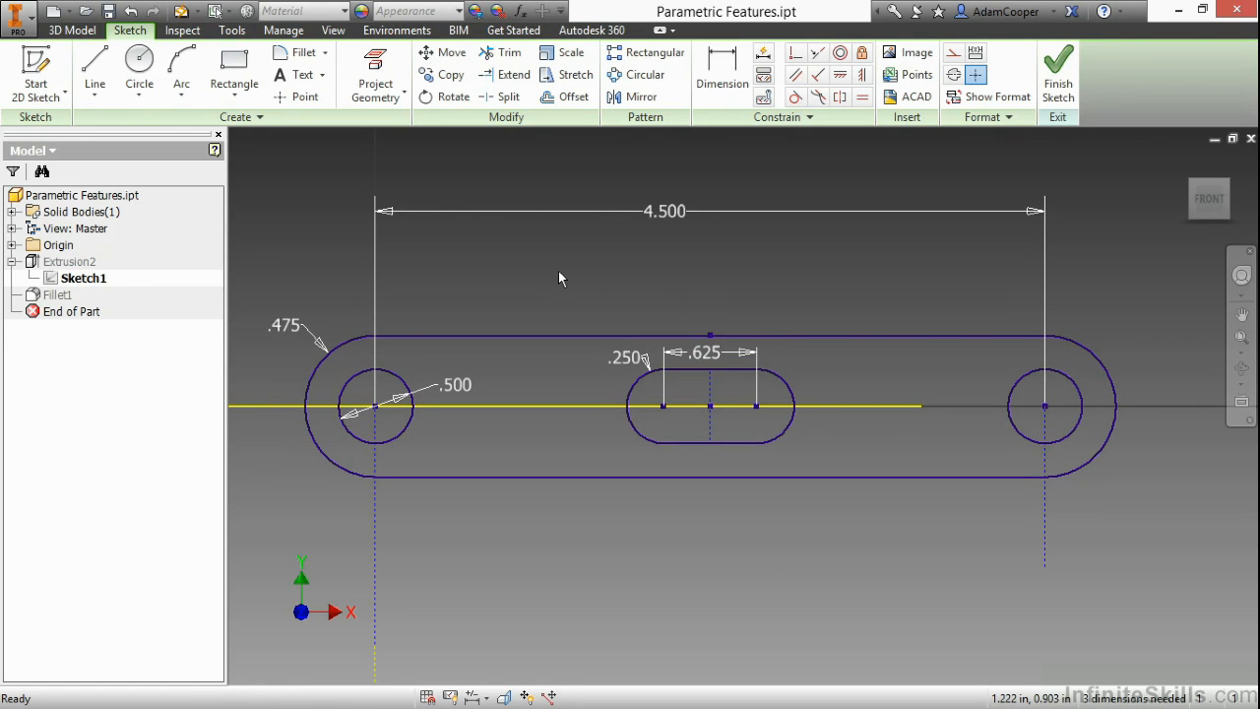
# Step: Finish the 2D sketch so the plate rebuilds longer with the wider slot
pyautogui.rightClick(561, 280)
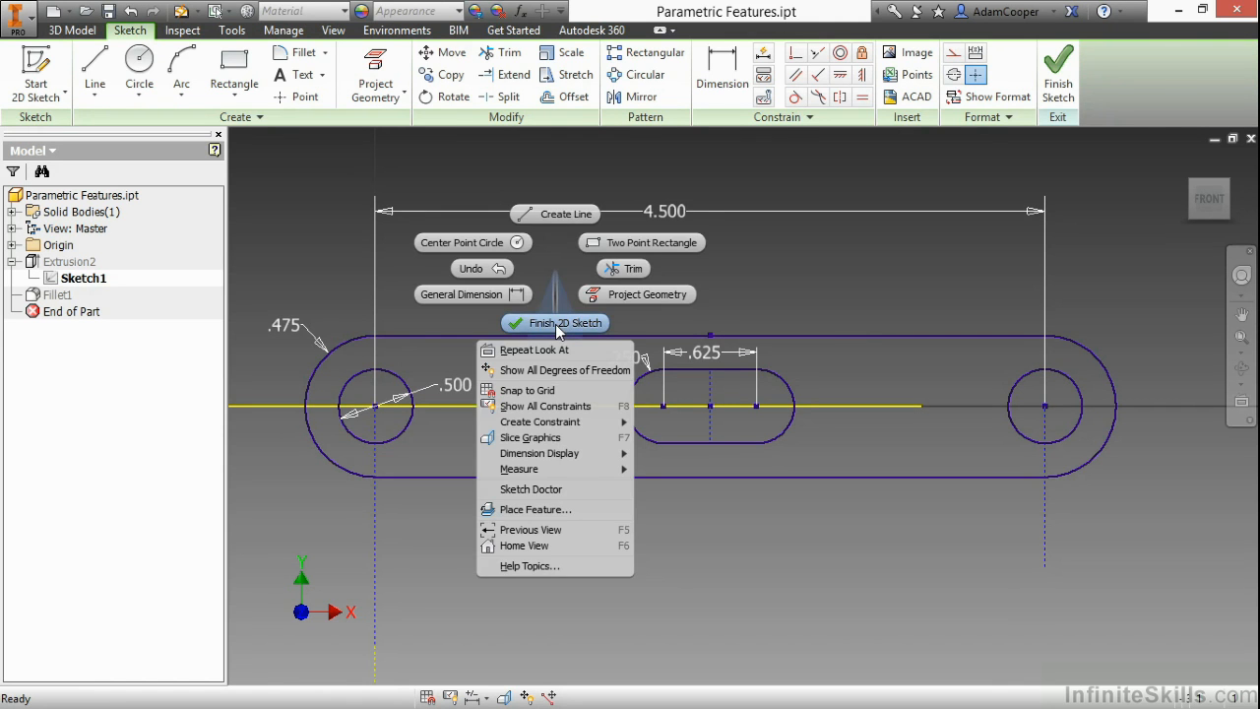
pyautogui.click(555, 323)
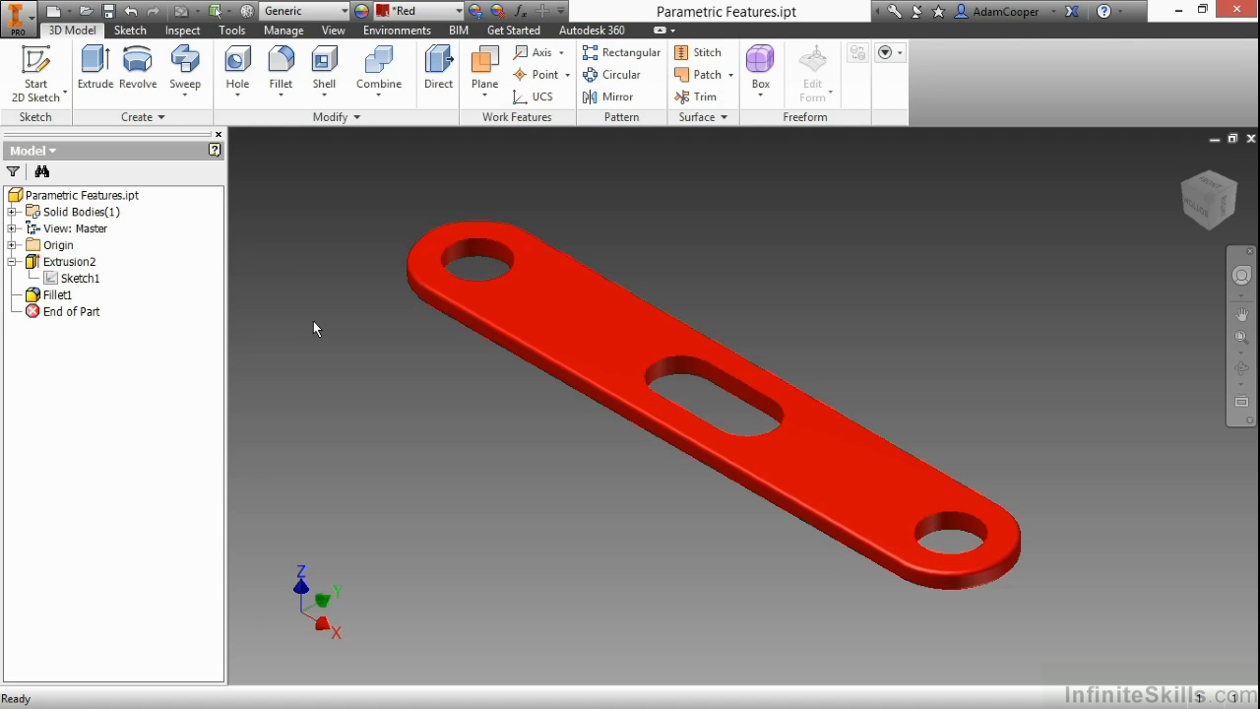
pyautogui.moveTo(307, 327)
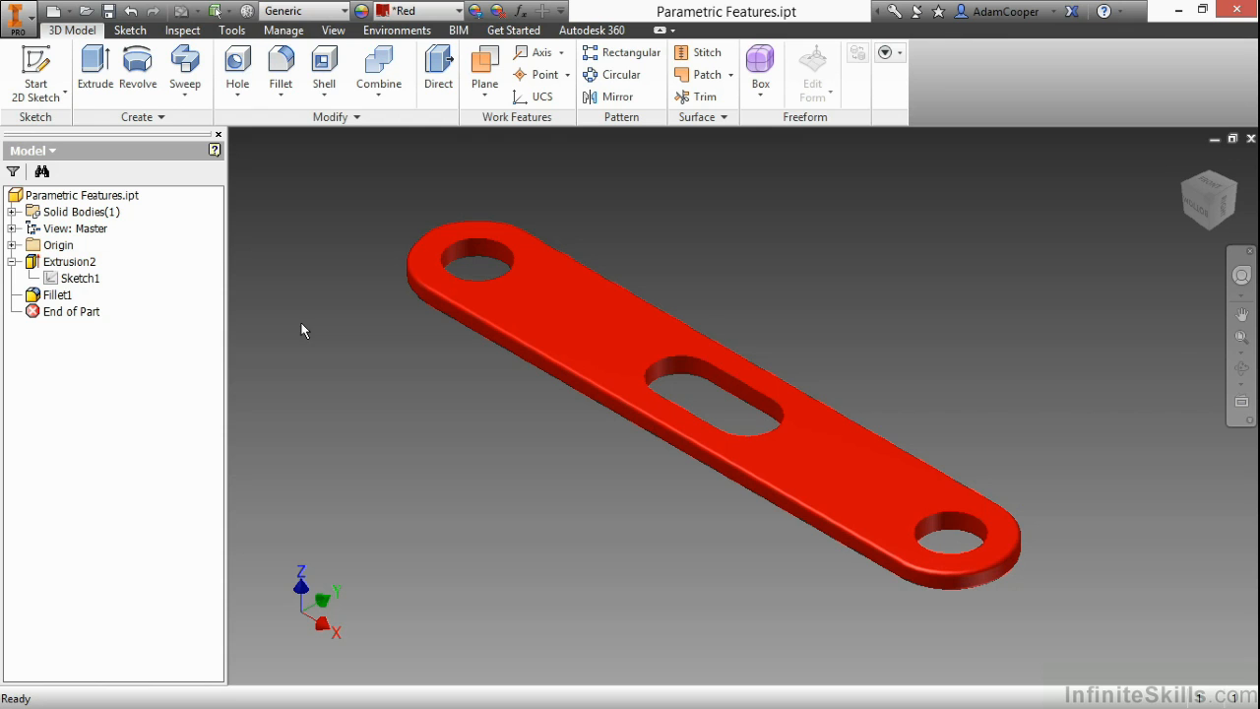
pyautogui.moveTo(271, 311)
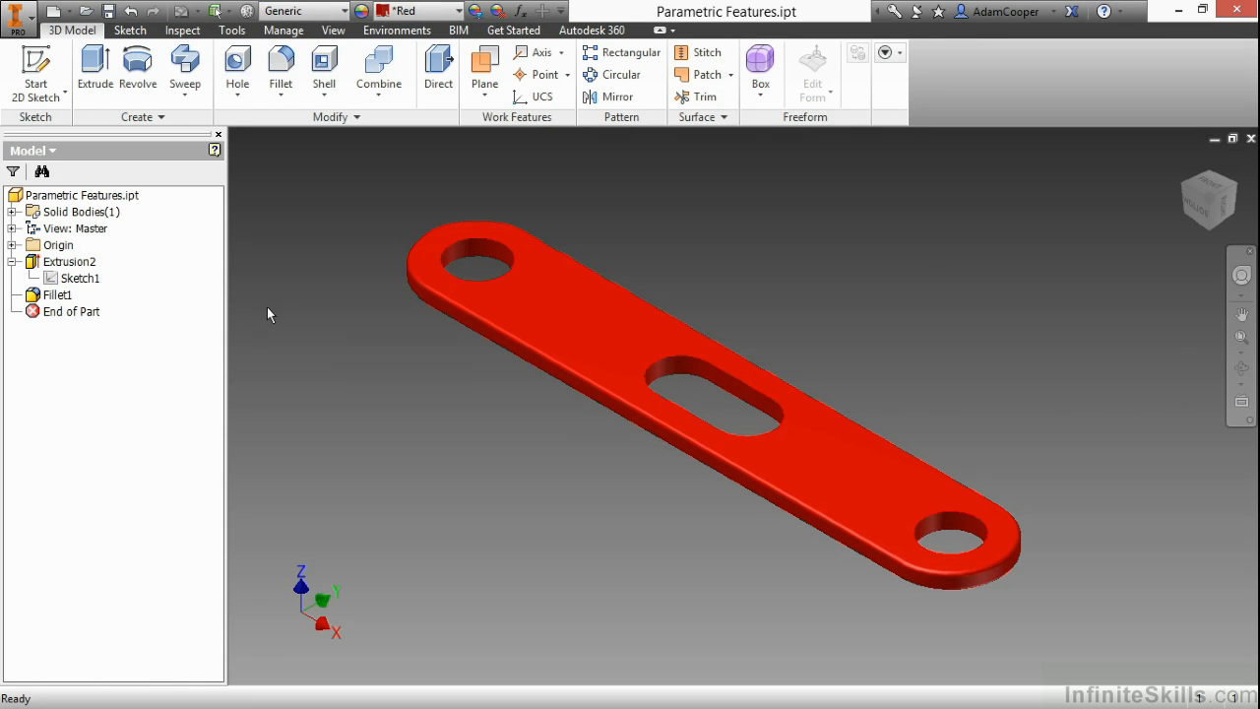
# Step: Show Extrusion2's dimensions (4.500, .475, .500, .250, .625) directly on the plate
pyautogui.click(69, 260)
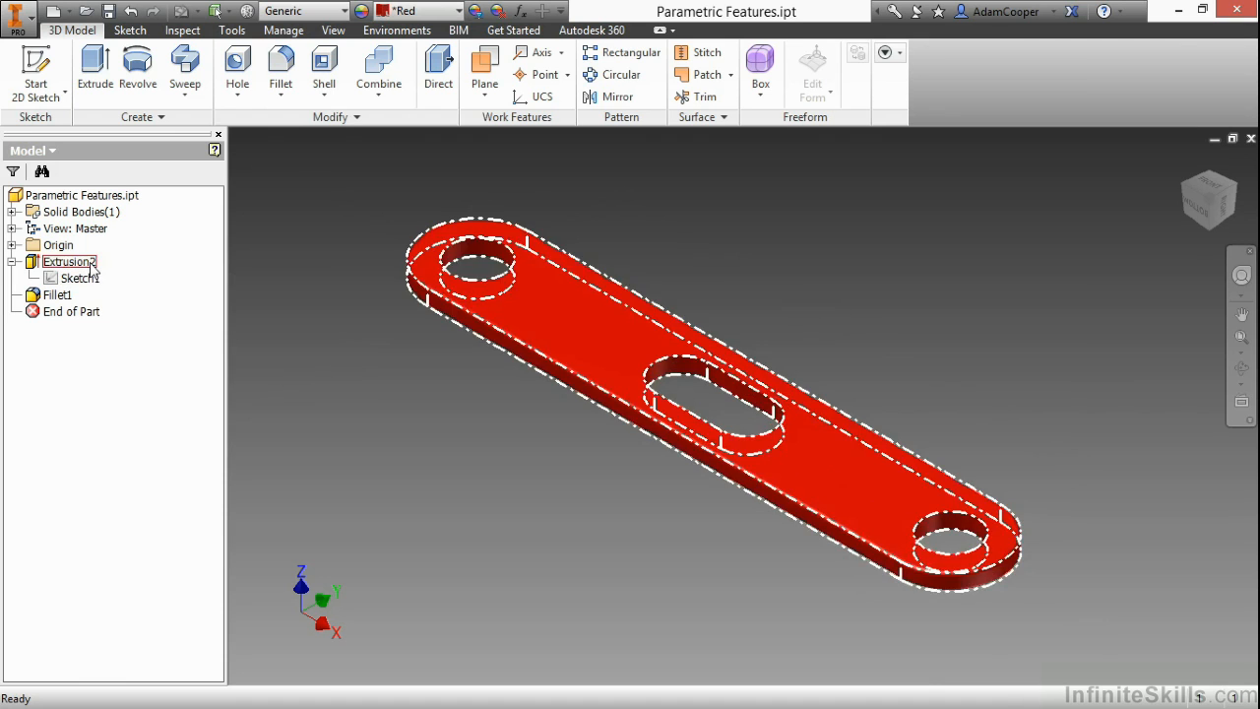
pyautogui.rightClick(69, 260)
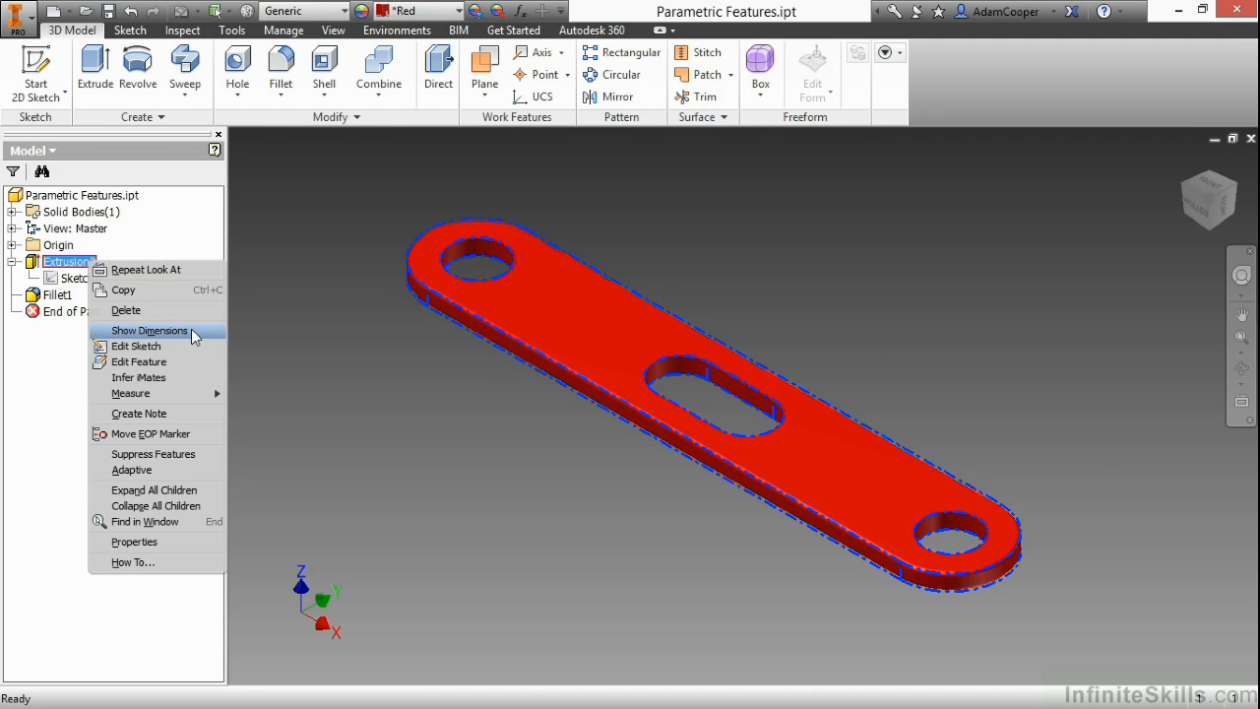
pyautogui.click(149, 330)
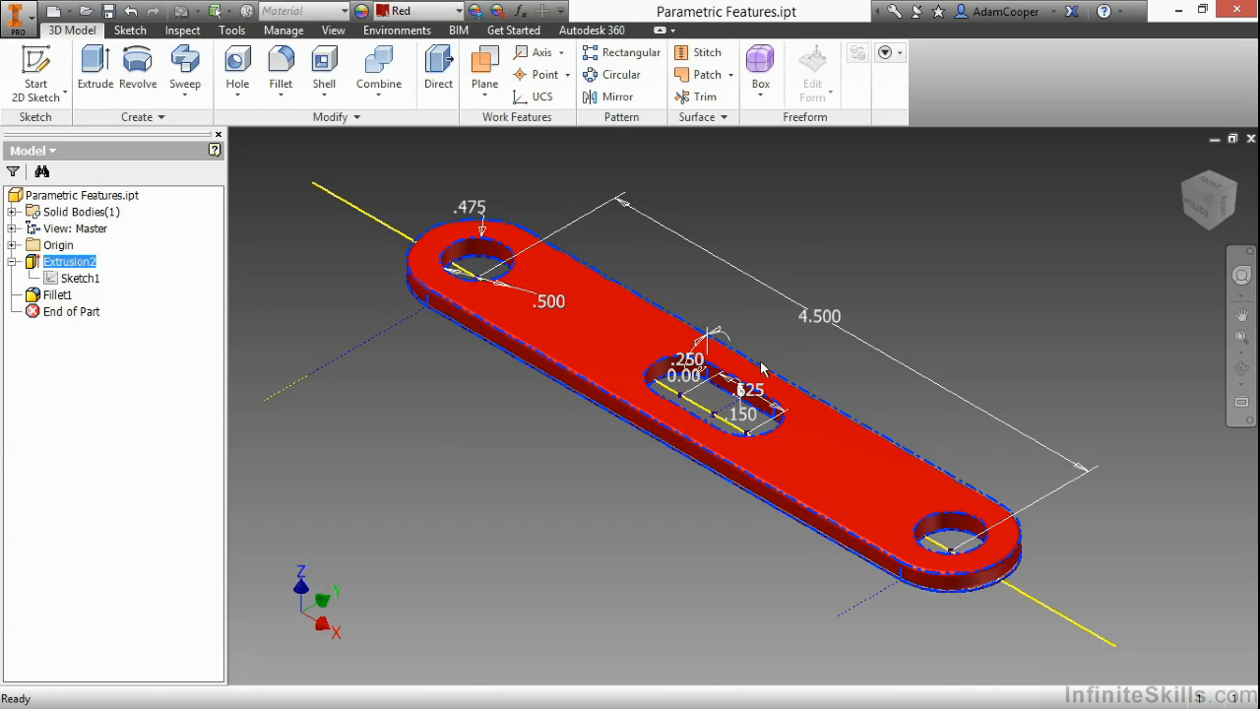
pyautogui.moveTo(521, 451)
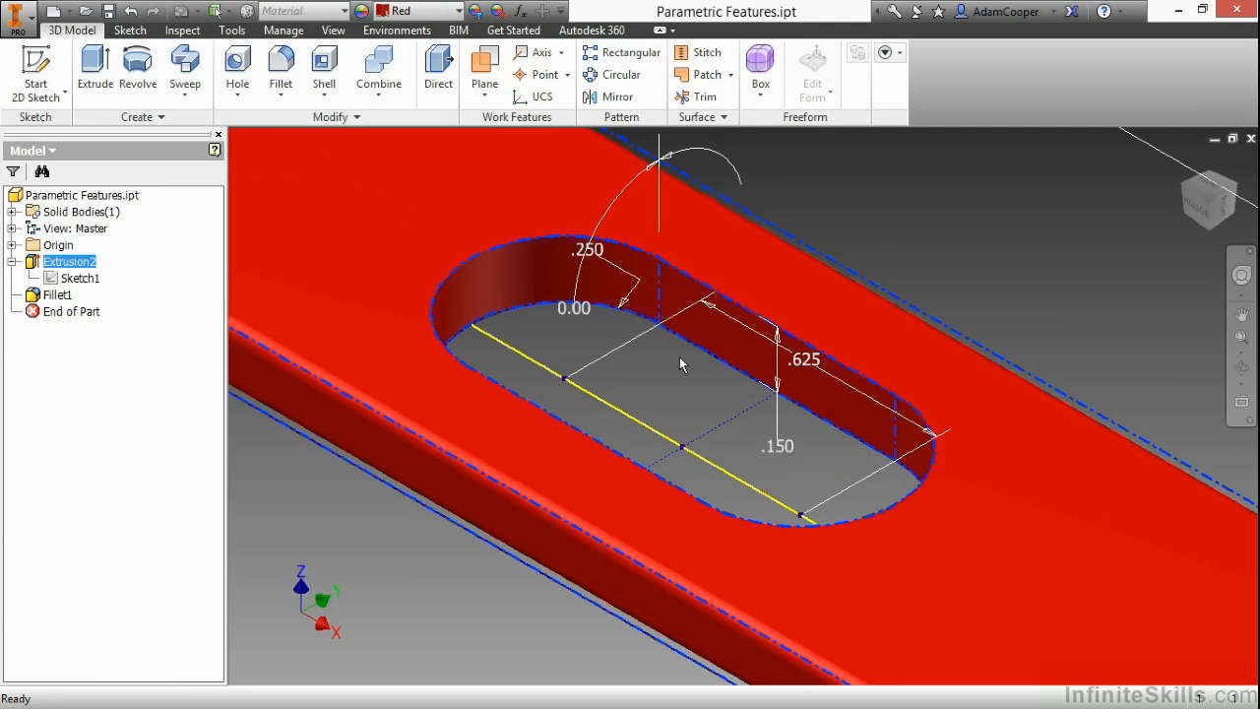
pyautogui.moveTo(784, 457)
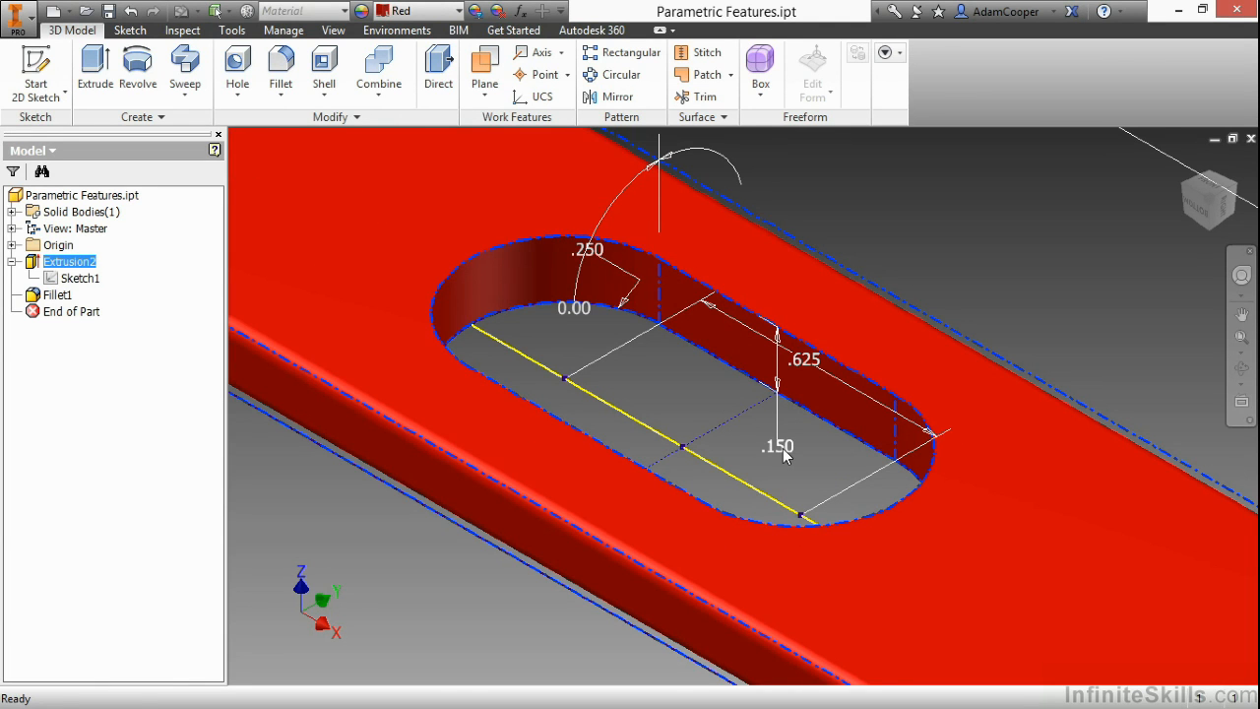
# Step: Change the slot's .150 width dimension to .25 on the part and select Fillet1
pyautogui.doubleClick(778, 445)
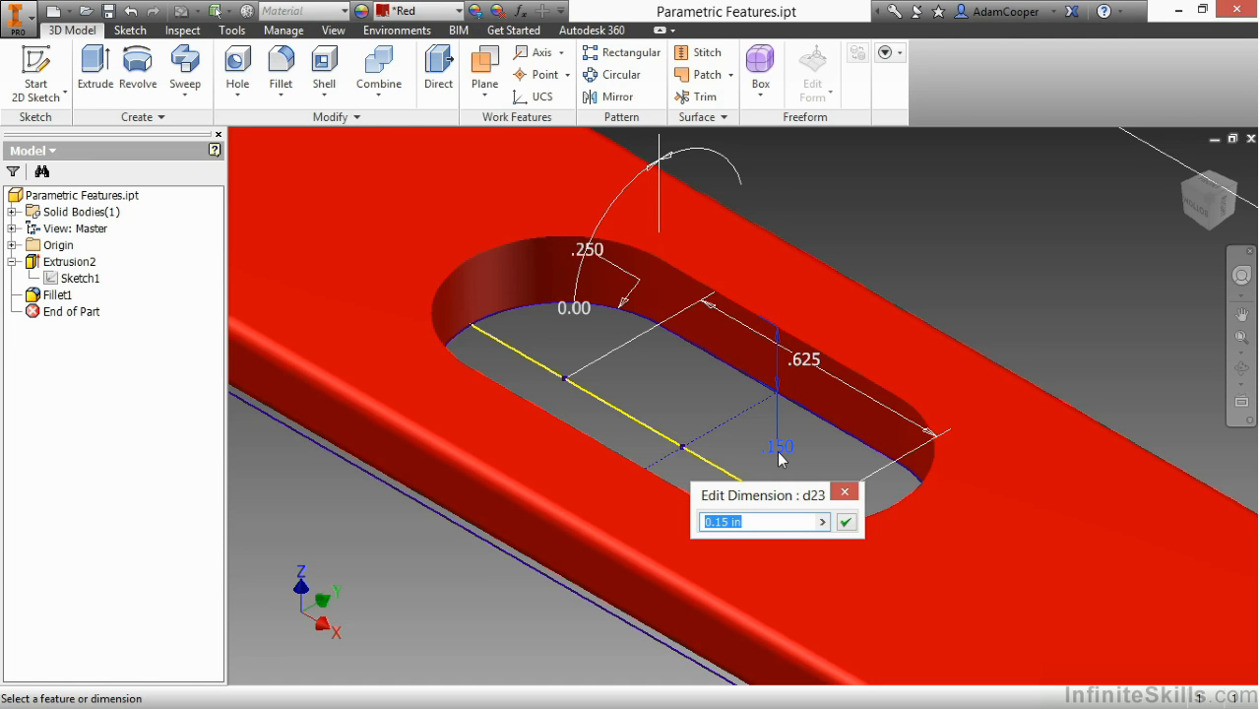
pyautogui.moveTo(811, 504)
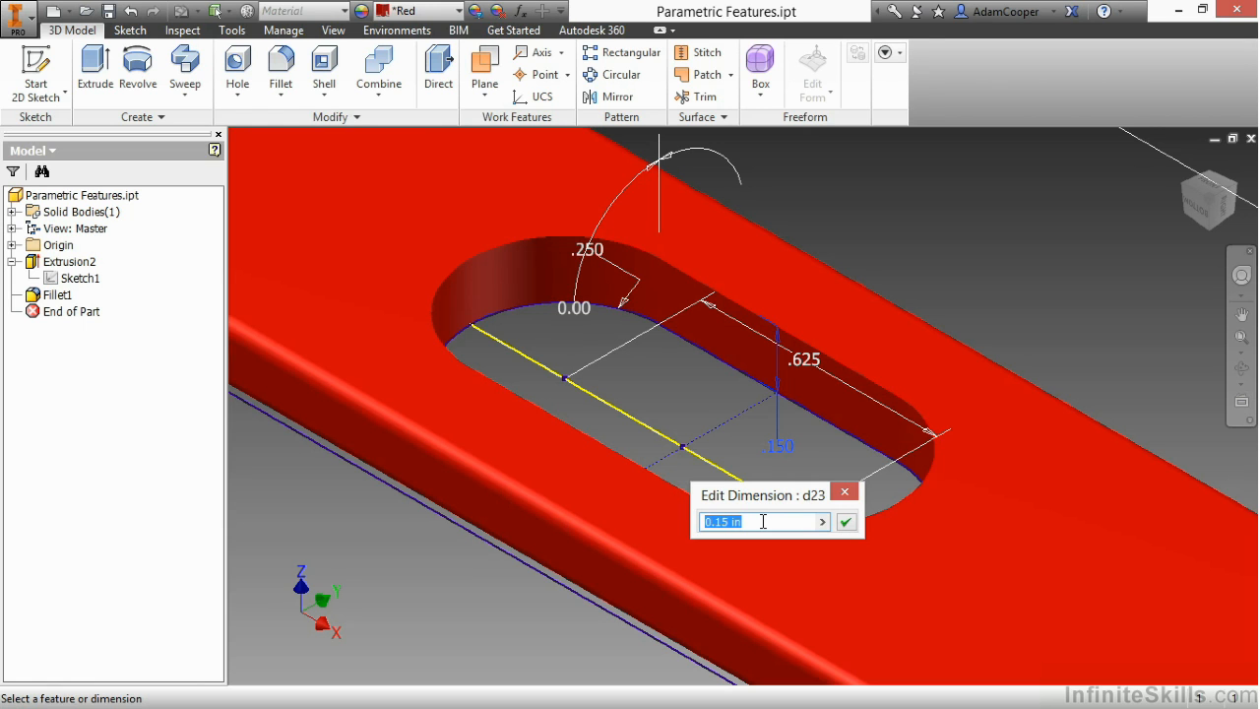
pyautogui.write('.25')
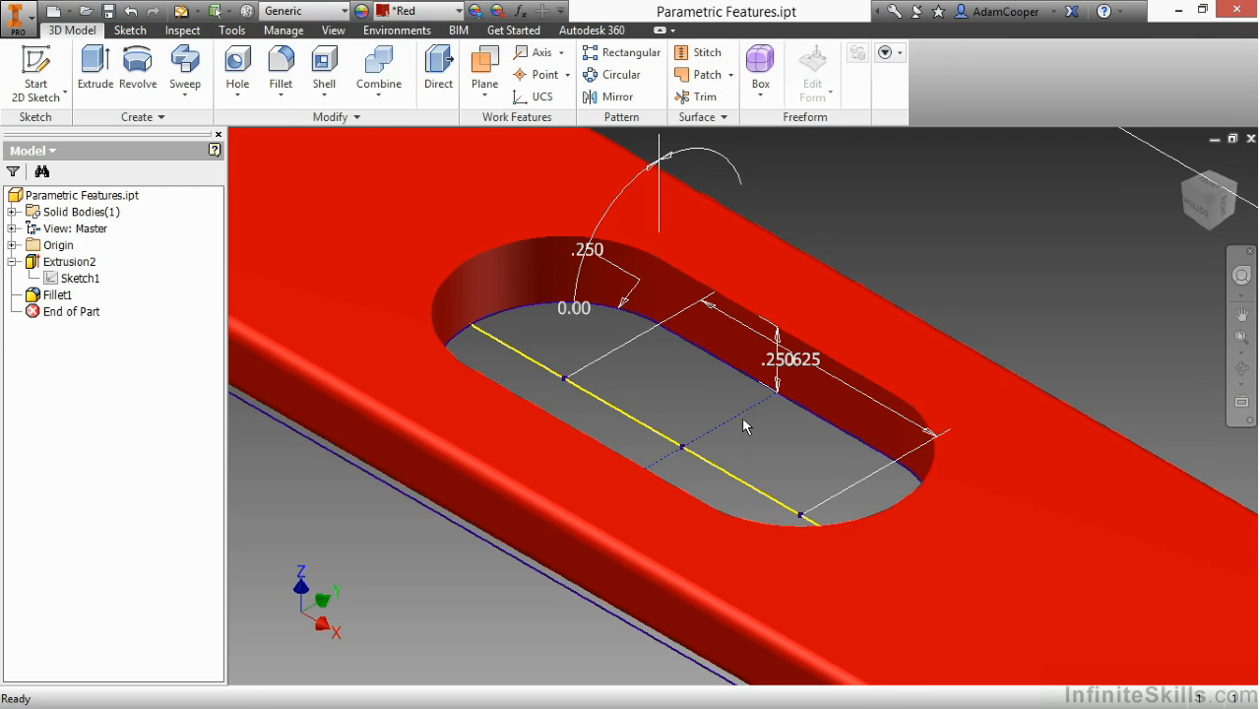
pyautogui.moveTo(685, 382)
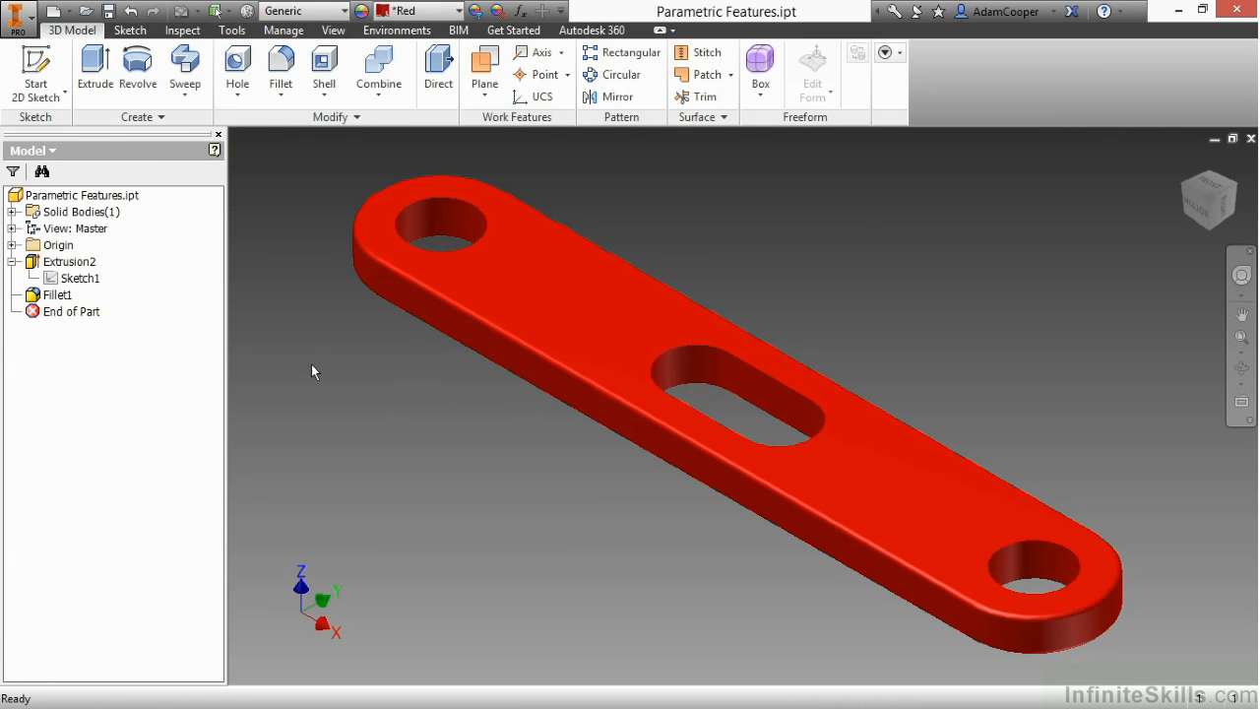
pyautogui.click(57, 295)
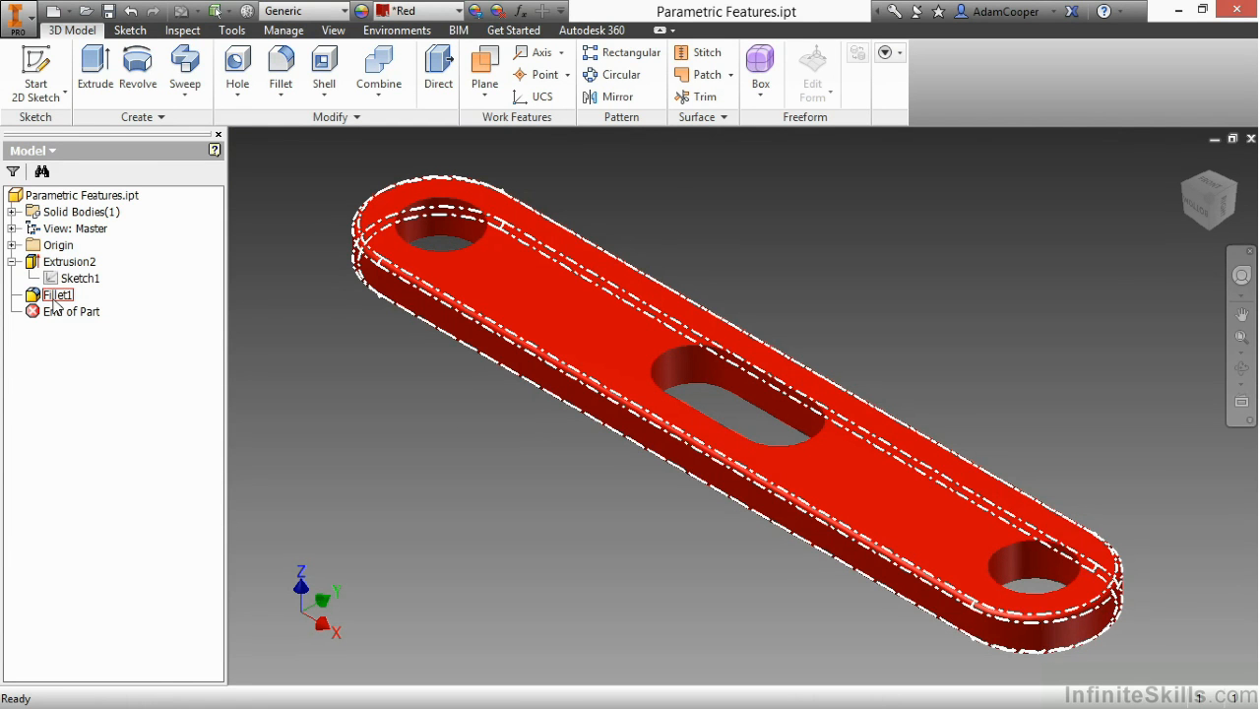
# Step: Edit Fillet1 and replace its 0.03125 in radius with an equation using d23
pyautogui.doubleClick(59, 296)
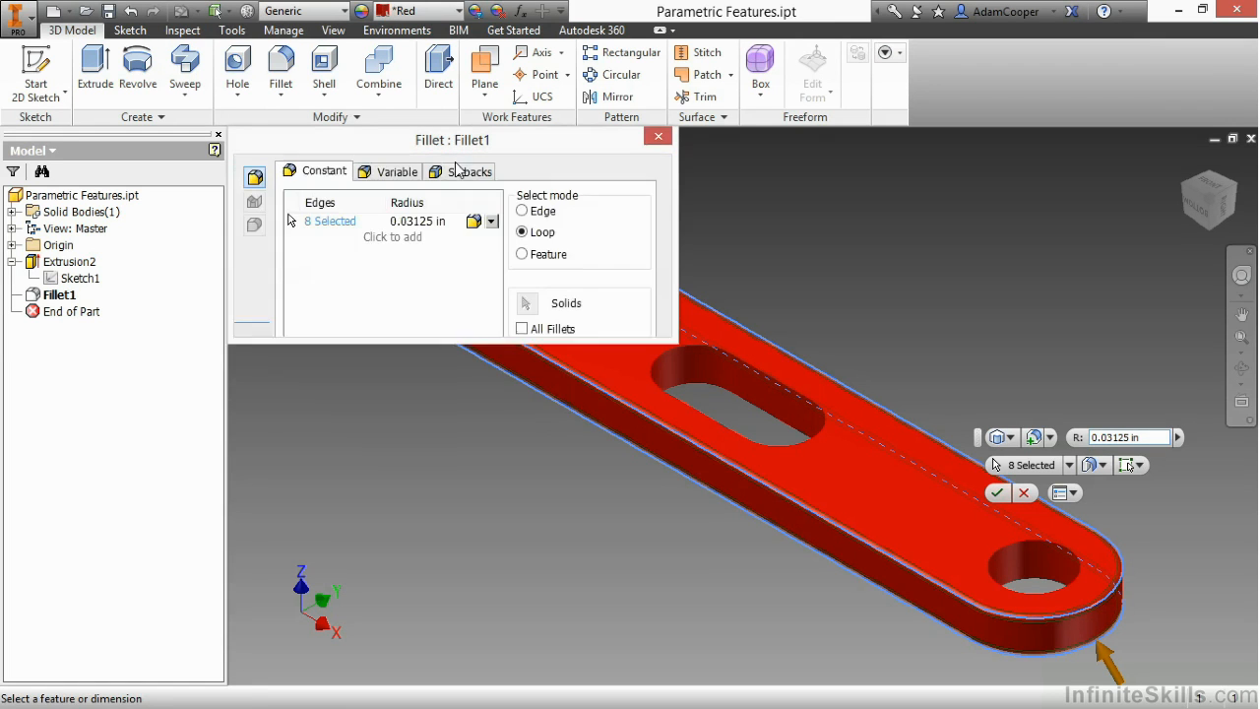
pyautogui.click(417, 221)
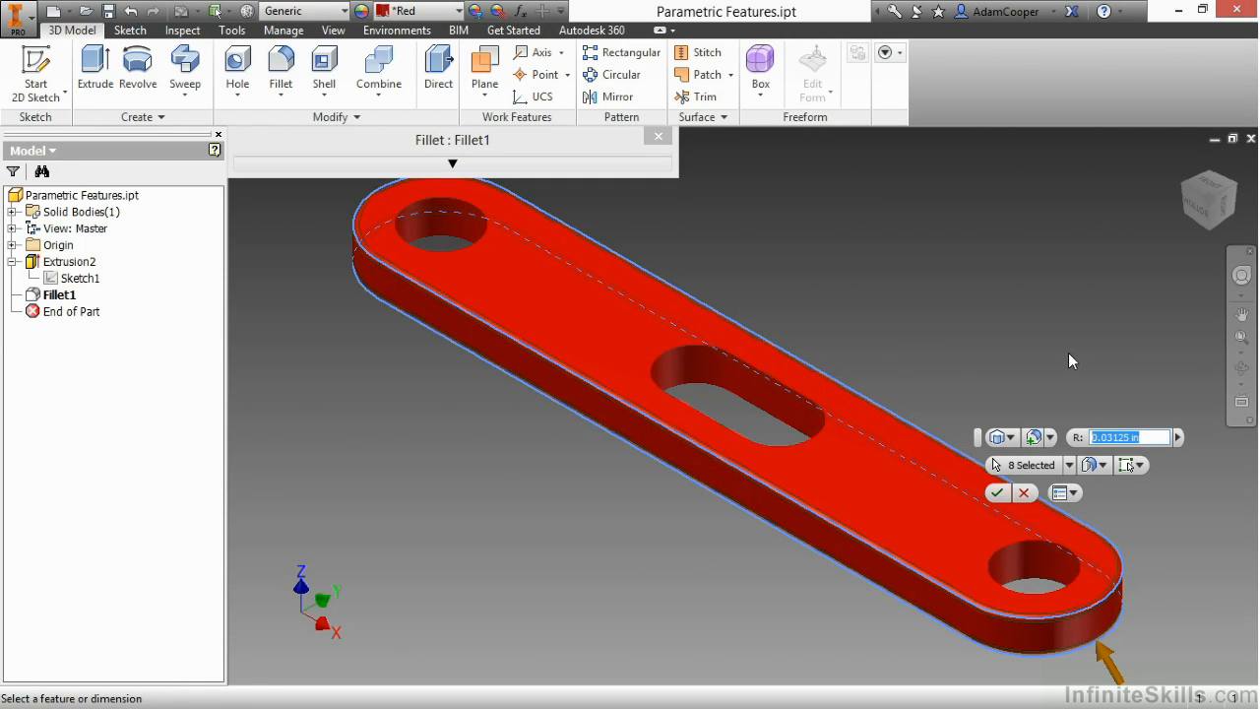
pyautogui.write('d23/4')
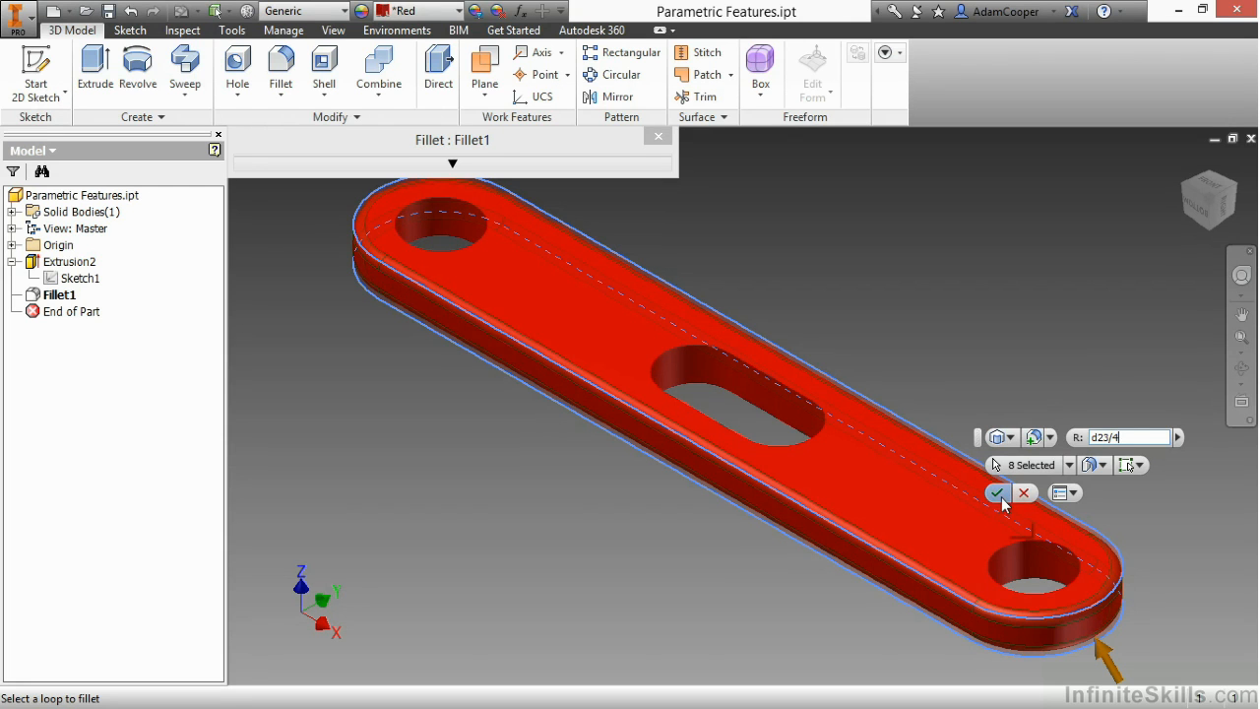
# Step: Apply the d23-driven fillet radius and show Extrusion2's dimensions again
pyautogui.click(996, 492)
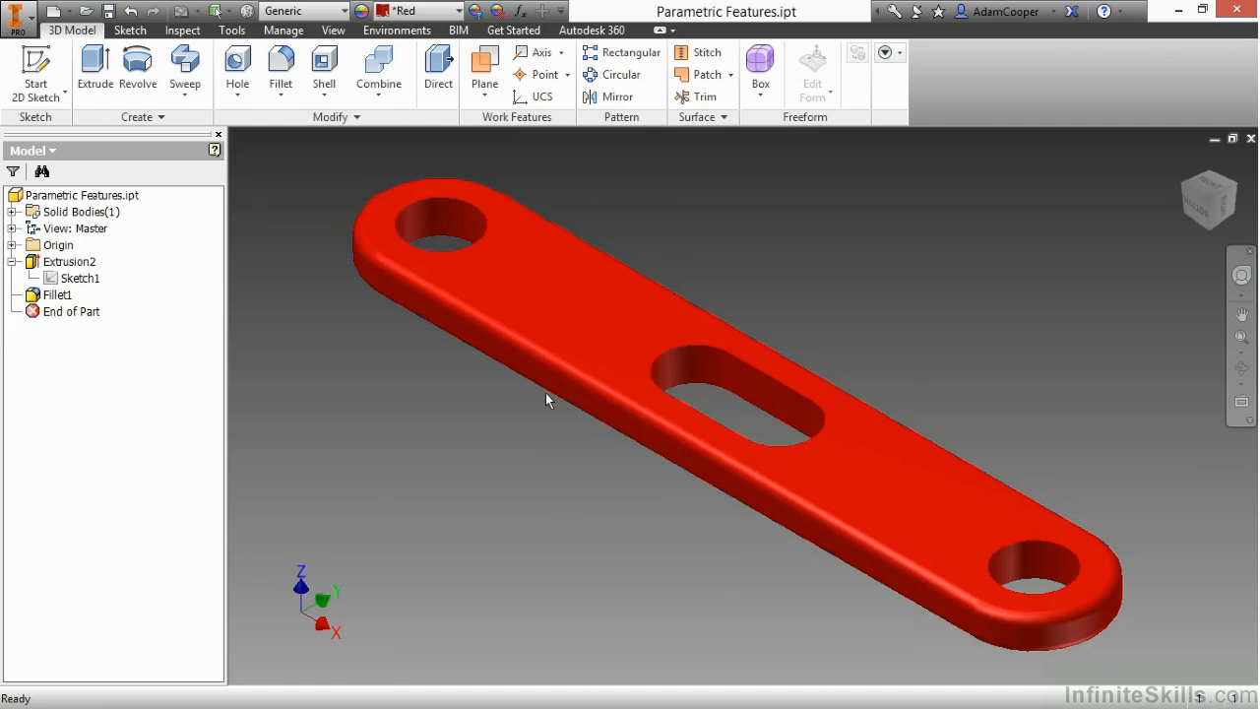
pyautogui.moveTo(521, 385)
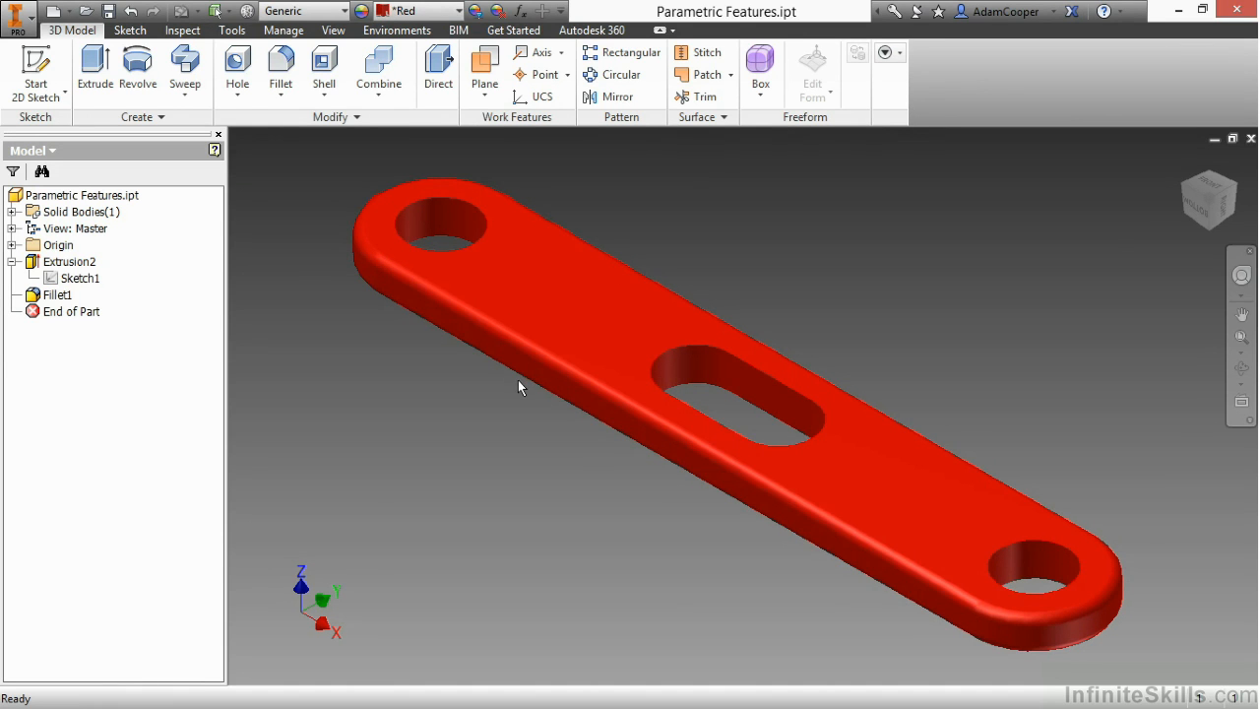
pyautogui.moveTo(145, 317)
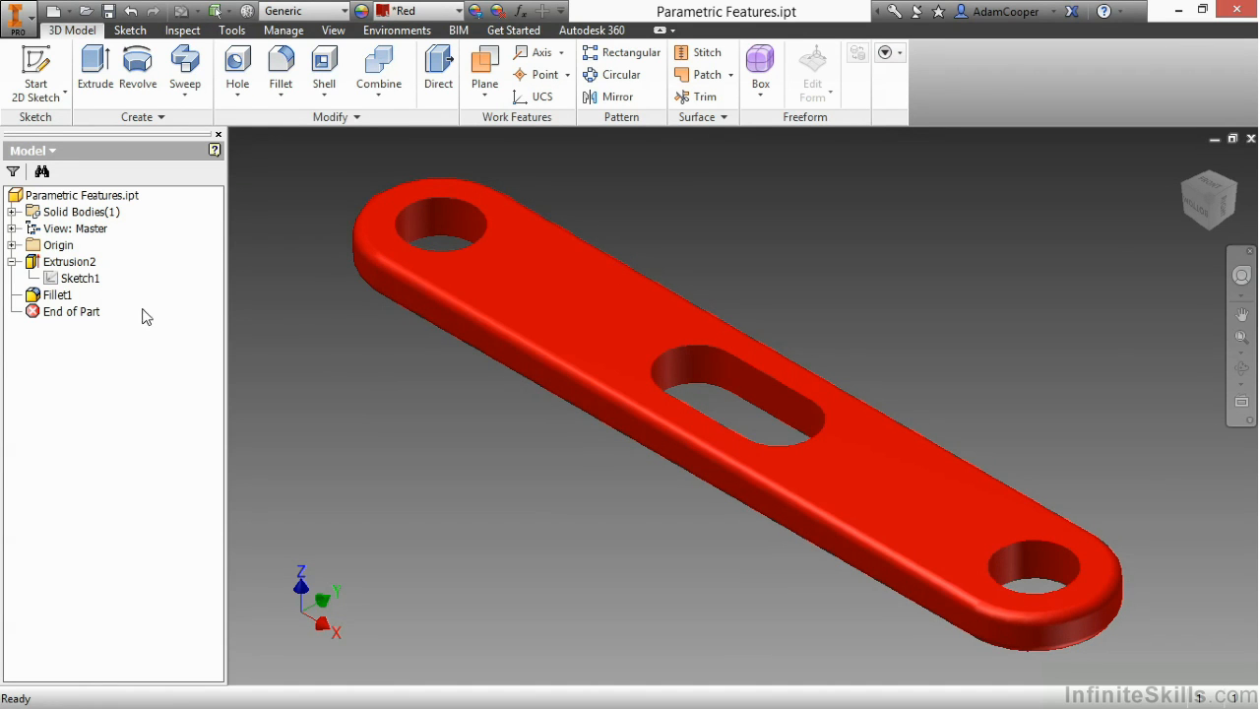
pyautogui.click(69, 260)
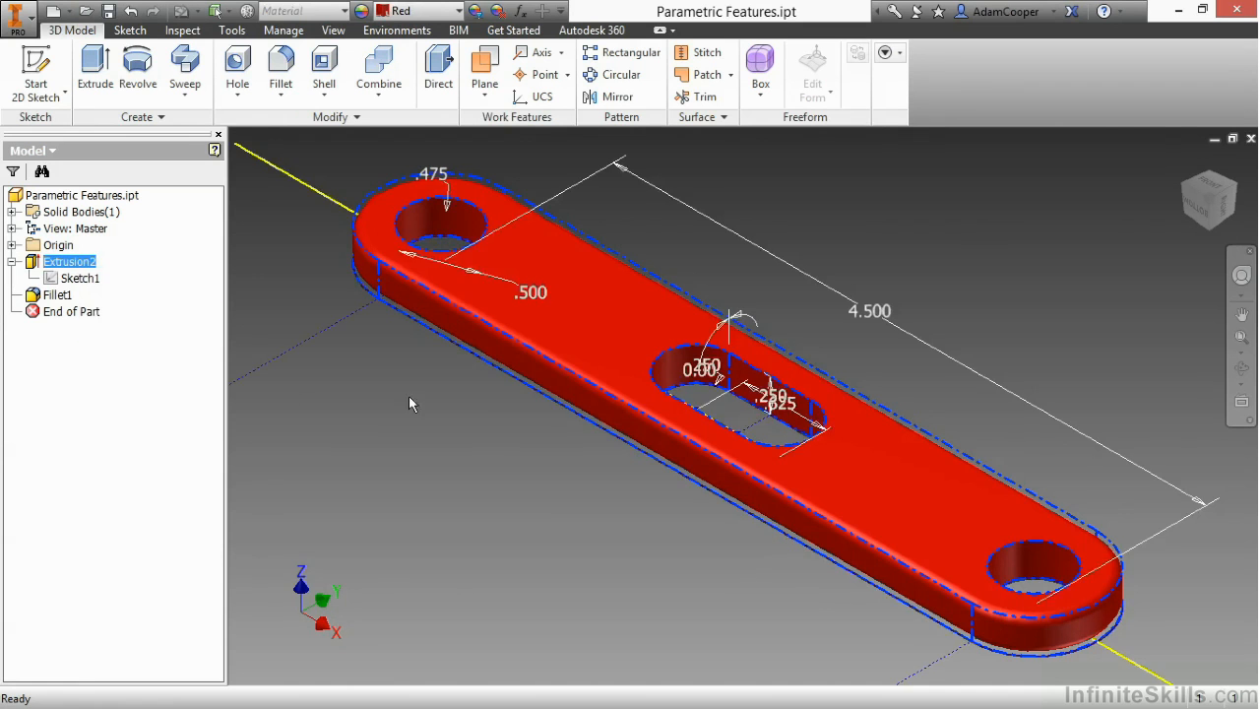